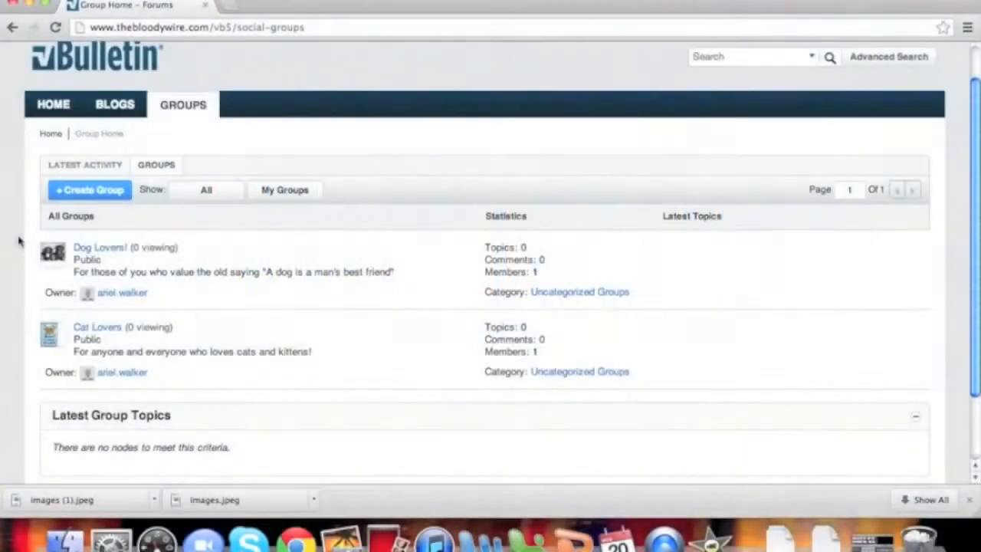
# Scroll through the groups listing showing Dog Lovers and Cat Lovers before returning home.
pyautogui.scroll(-3)
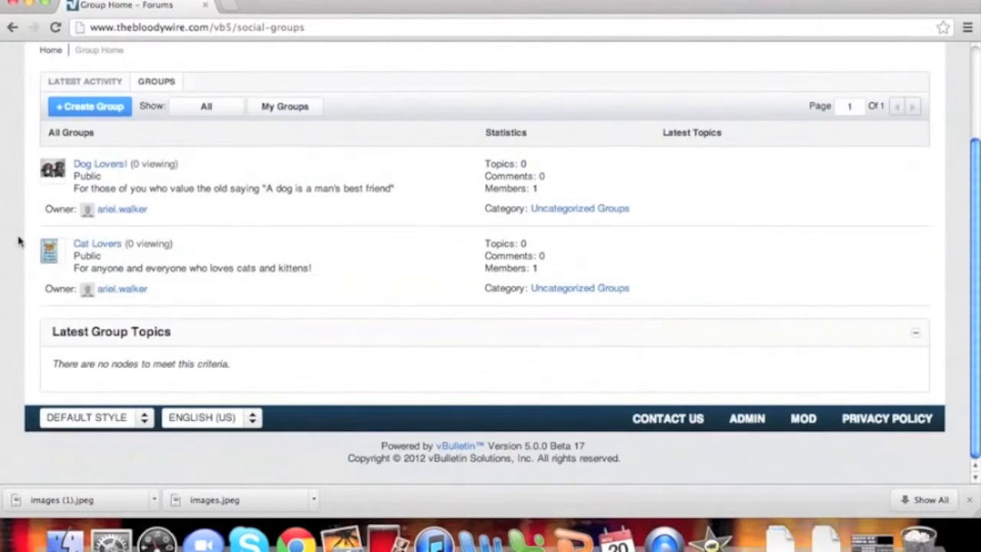
pyautogui.scroll(3)
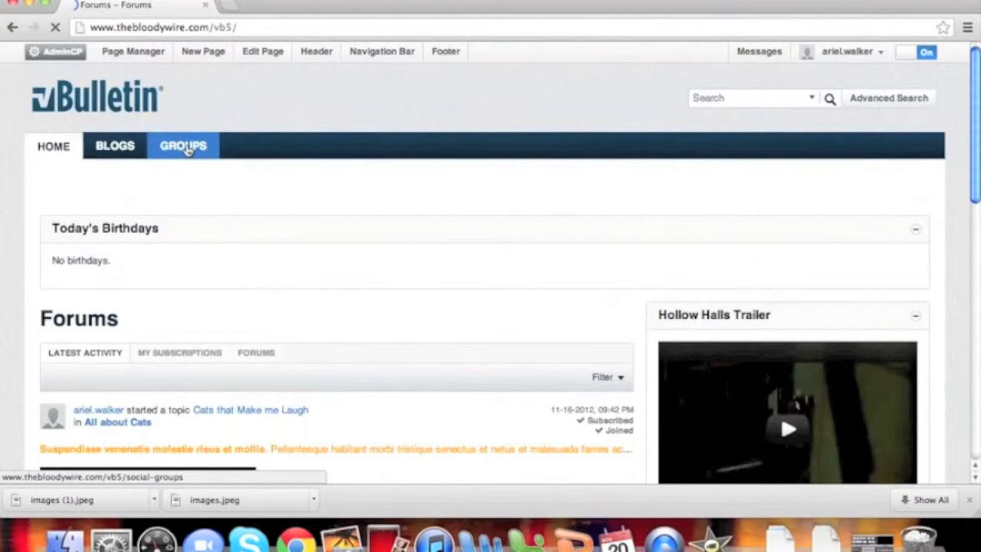
# Go to the Groups listing, which now shows only the Cat Lovers group.
pyautogui.click(182, 146)
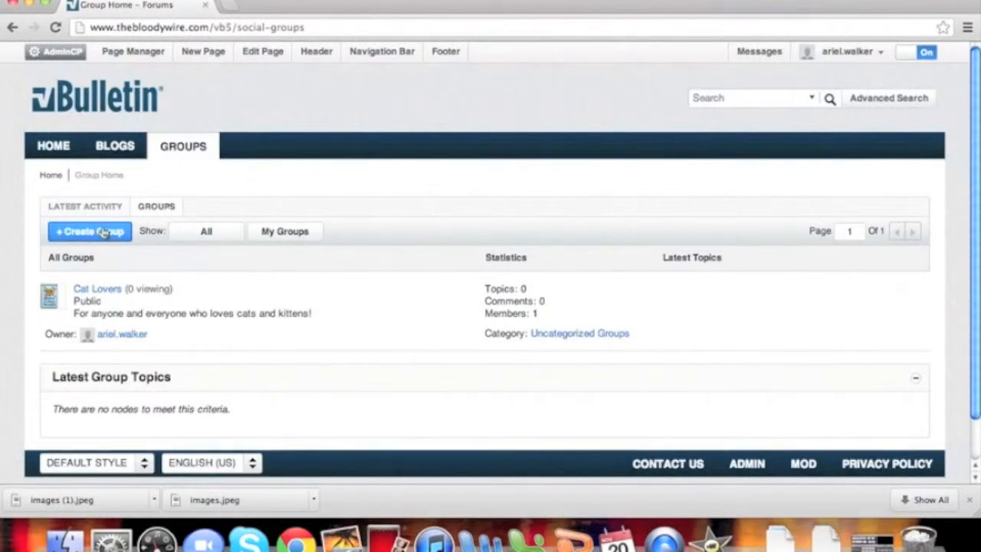
# Create a new group with description 'For those of you who value the old saying "A dog is a man's best friend"'.
pyautogui.click(89, 229)
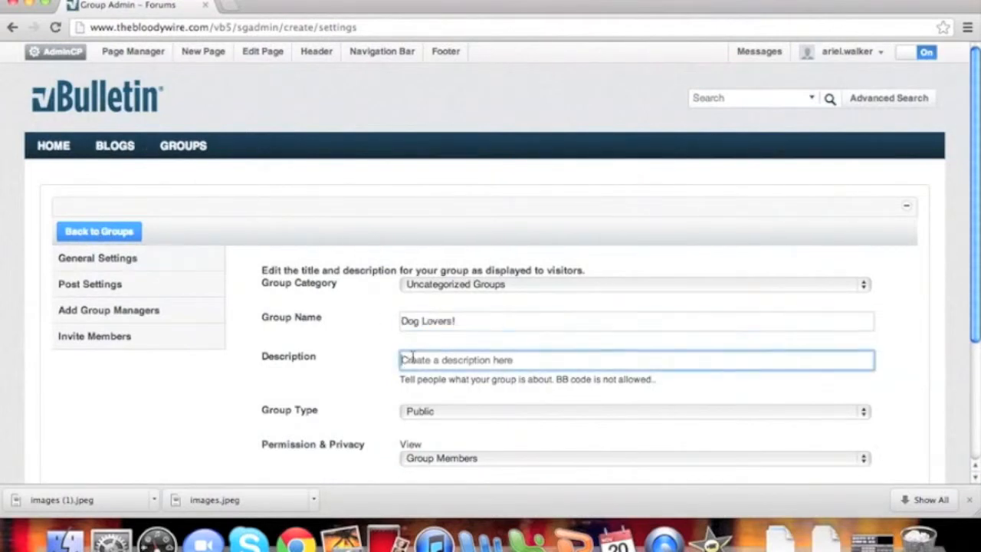
pyautogui.write('For those of you who value')
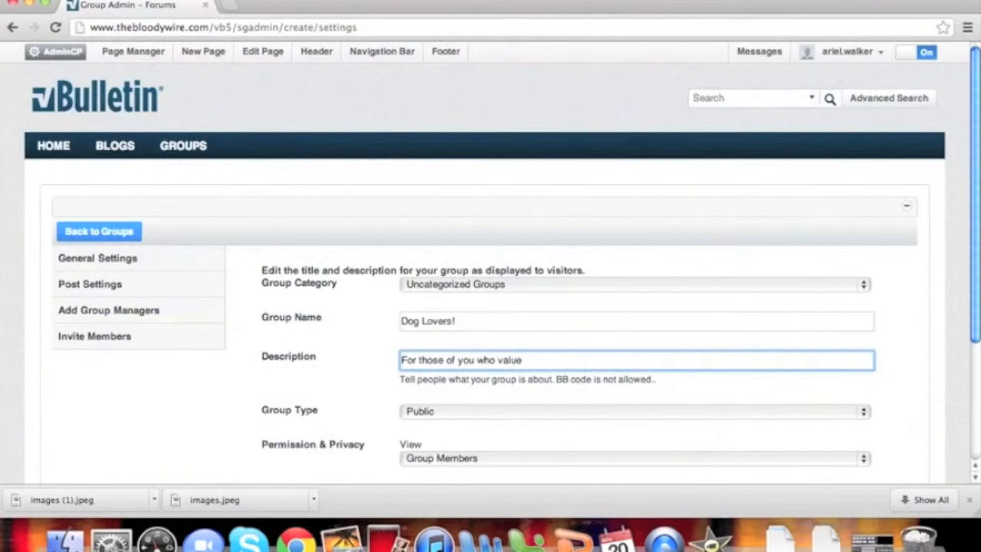
pyautogui.write('the old saying "A')
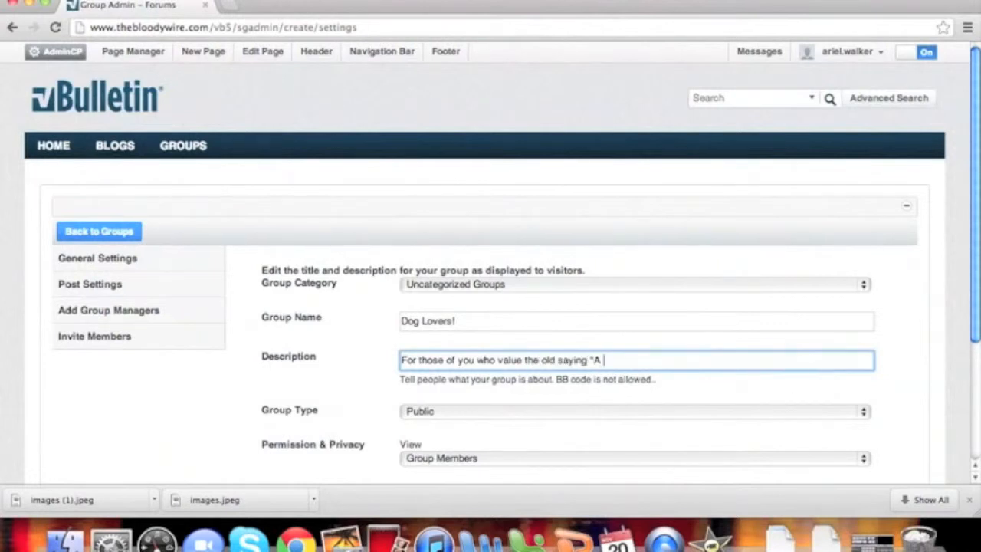
pyautogui.write('dog is a man\'s best friend"')
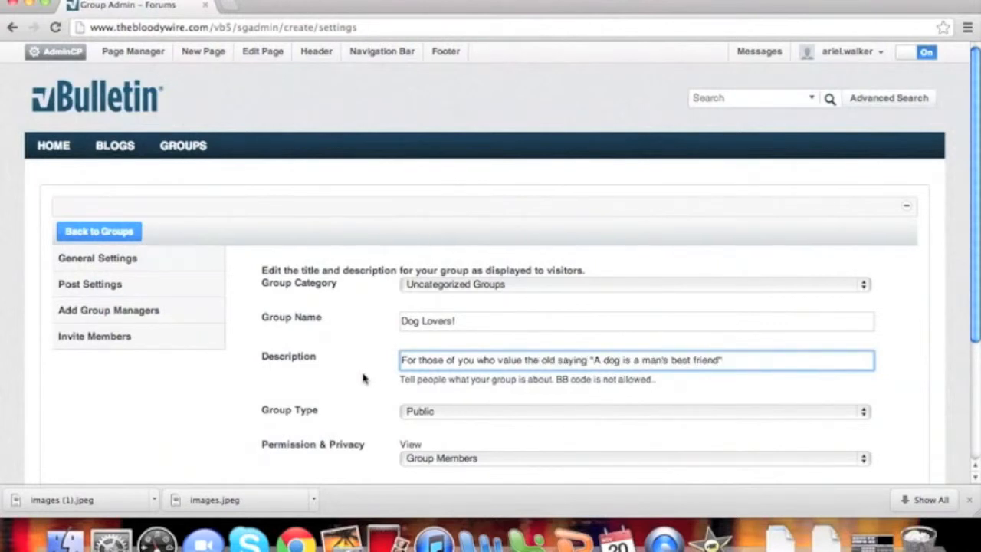
pyautogui.moveTo(867, 416)
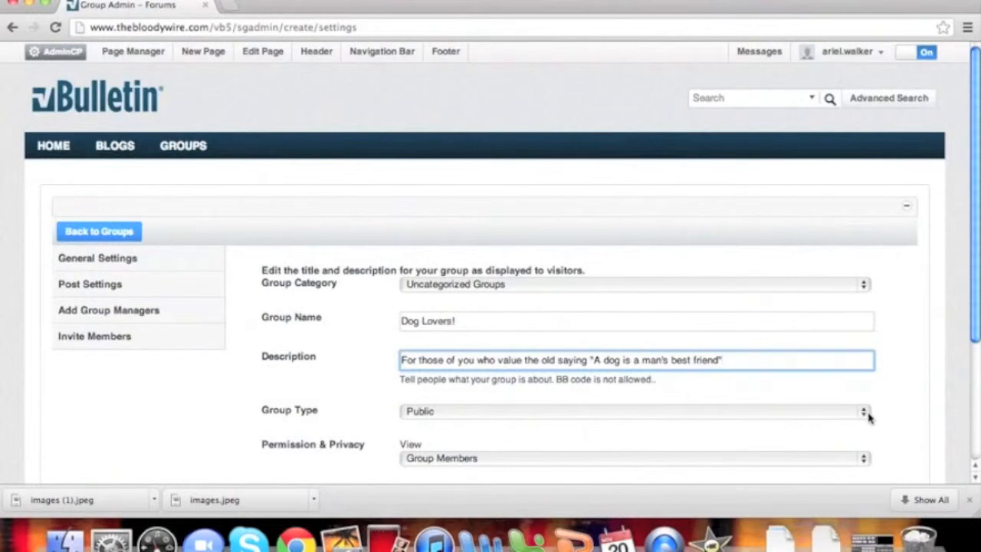
# Keep the group type Public with member-only posting, add the dog icon, and continue.
pyautogui.click(864, 411)
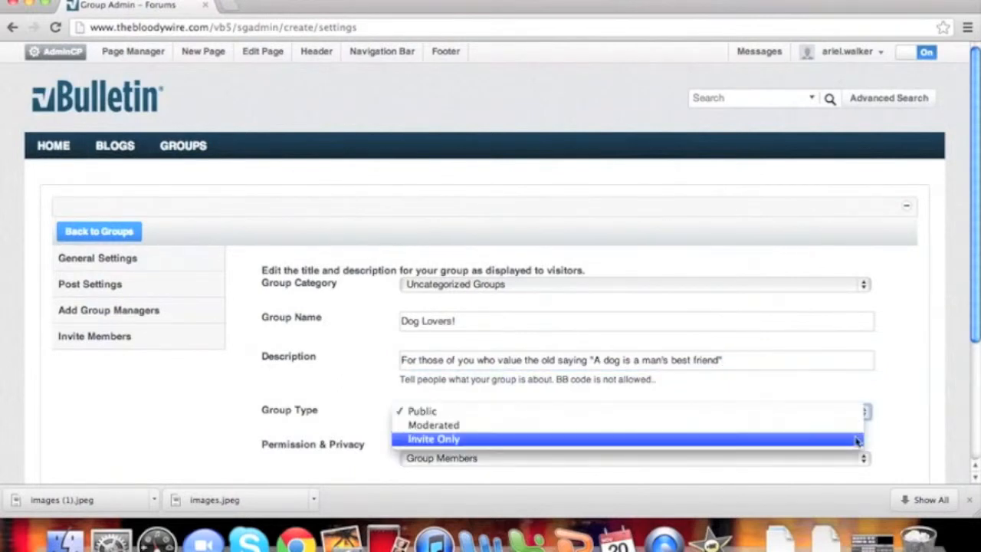
pyautogui.click(422, 411)
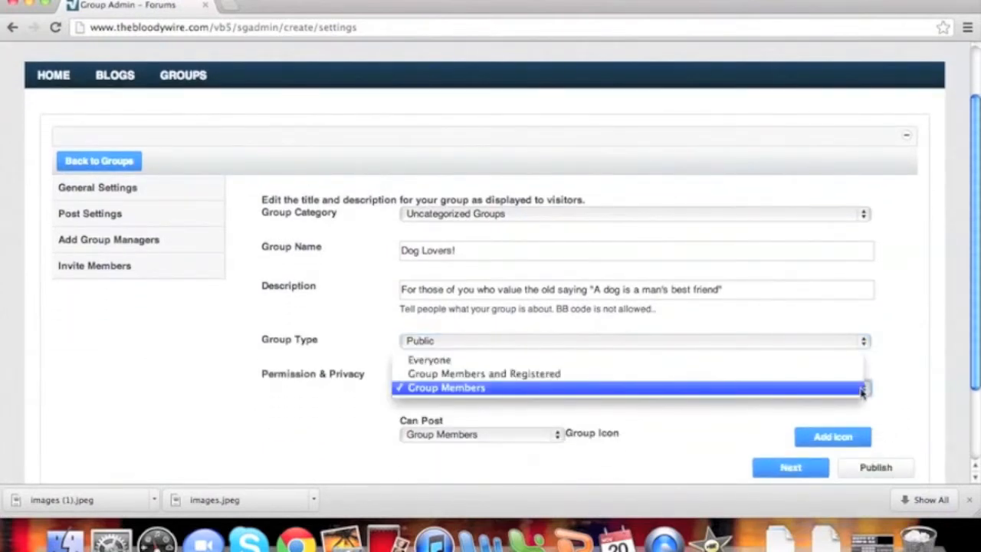
pyautogui.moveTo(880, 369)
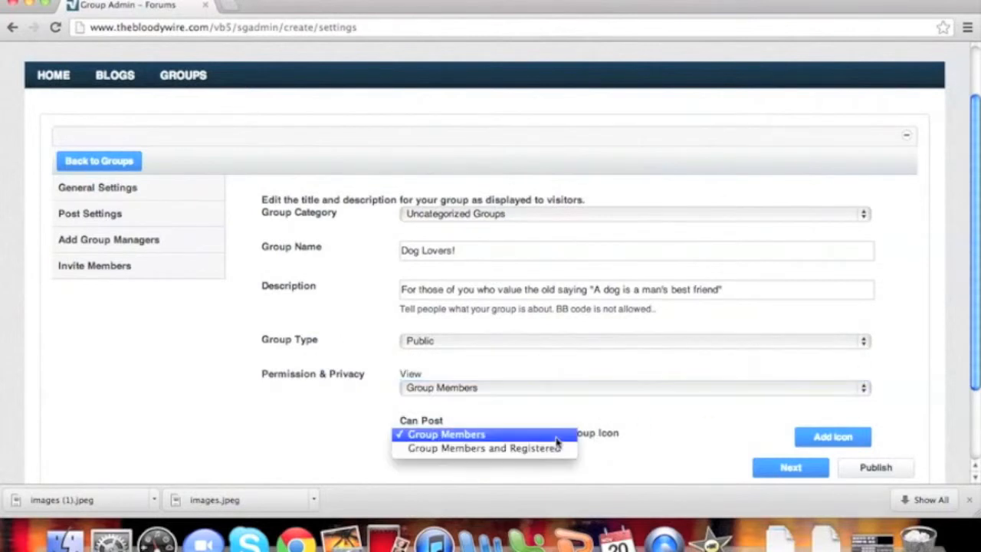
pyautogui.moveTo(549, 437)
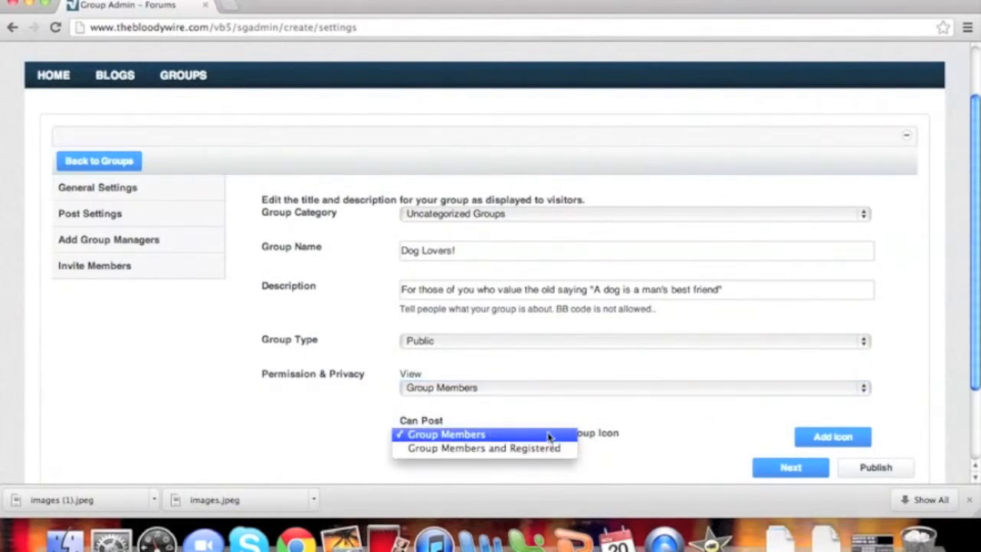
pyautogui.click(446, 433)
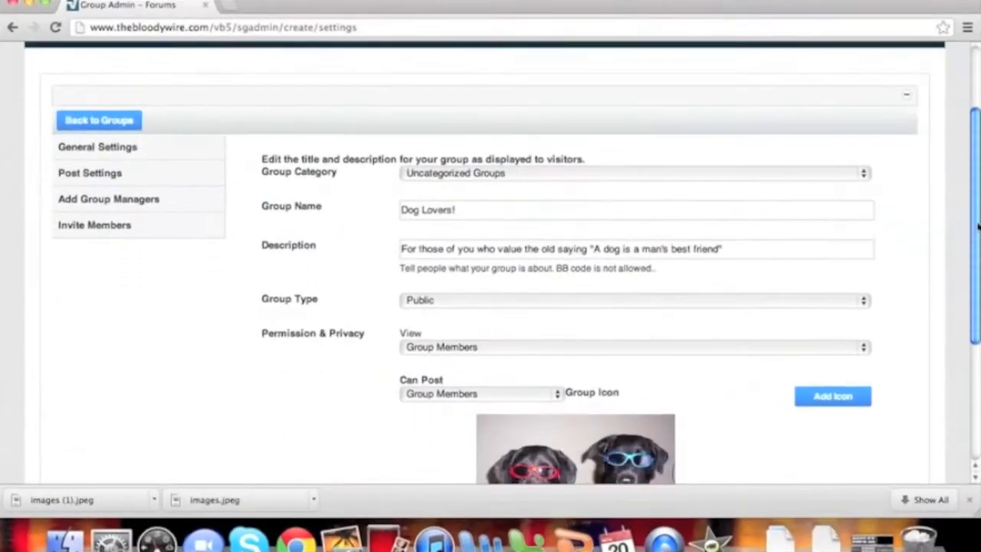
pyautogui.scroll(-3)
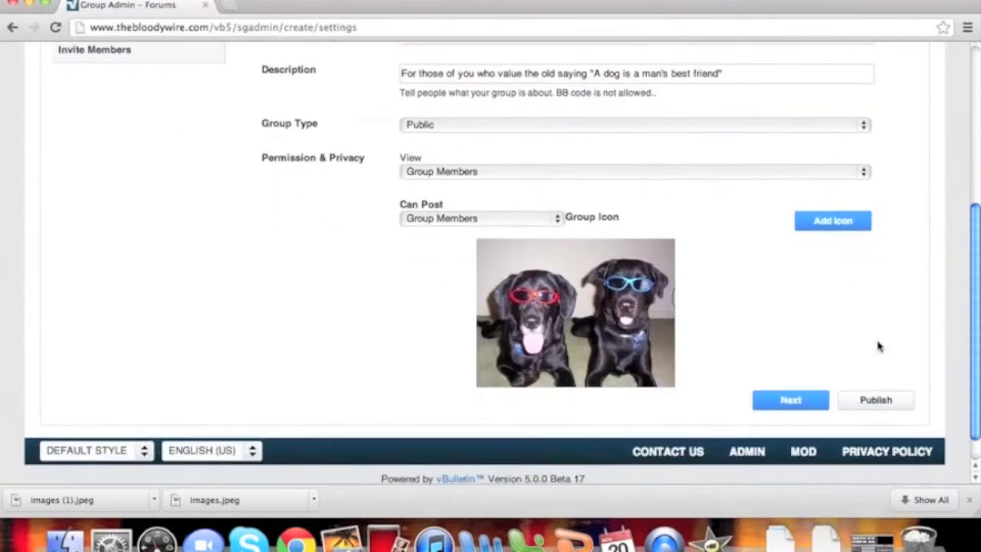
pyautogui.click(791, 398)
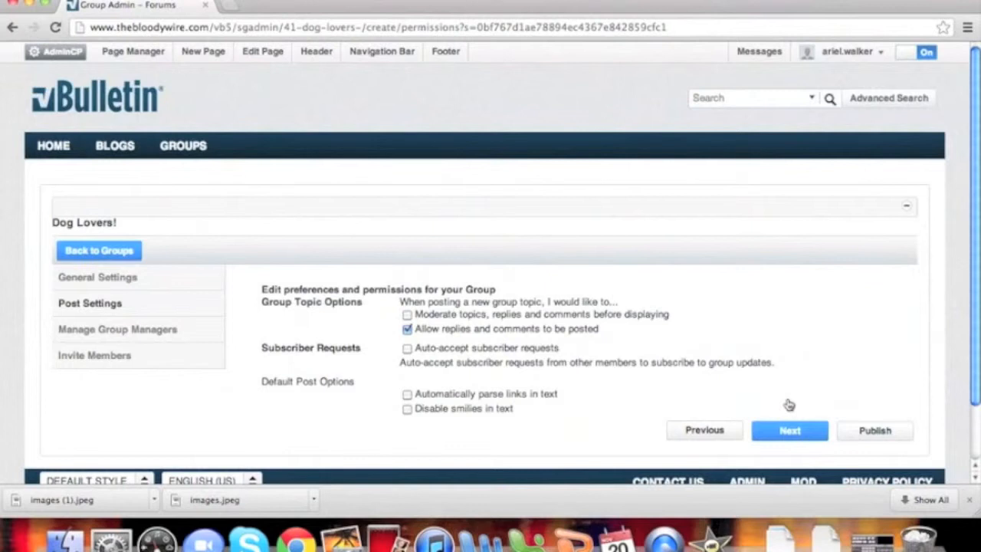
pyautogui.moveTo(386, 350)
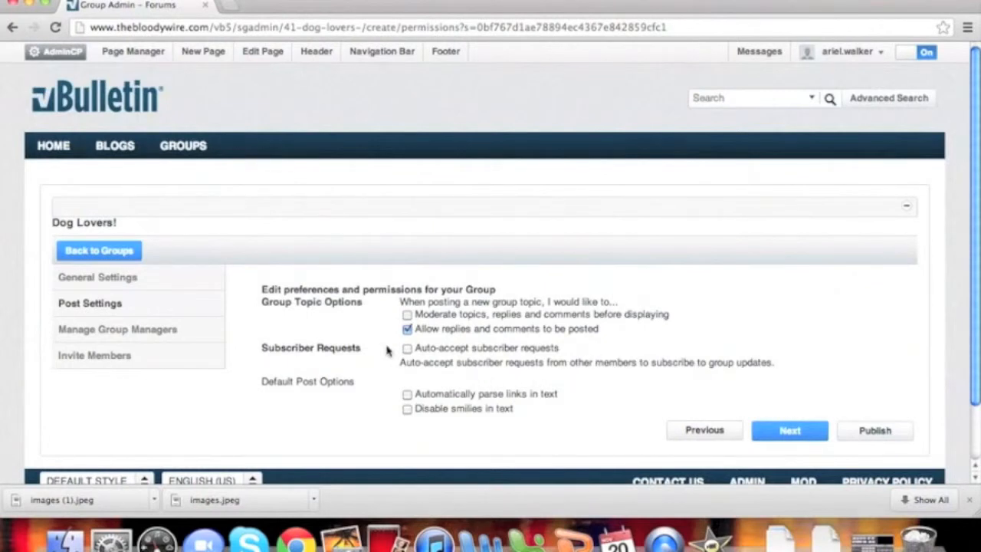
pyautogui.moveTo(528, 242)
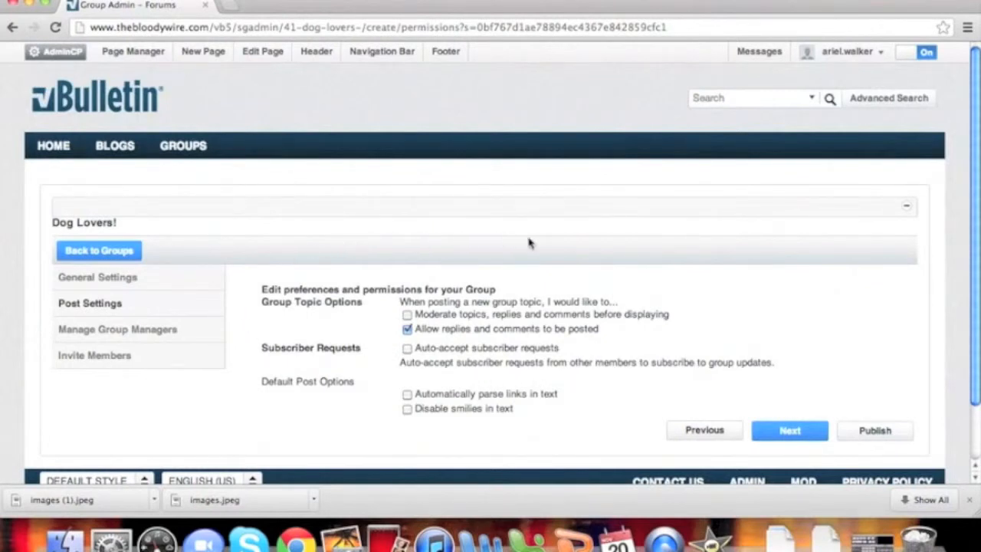
pyautogui.moveTo(601, 352)
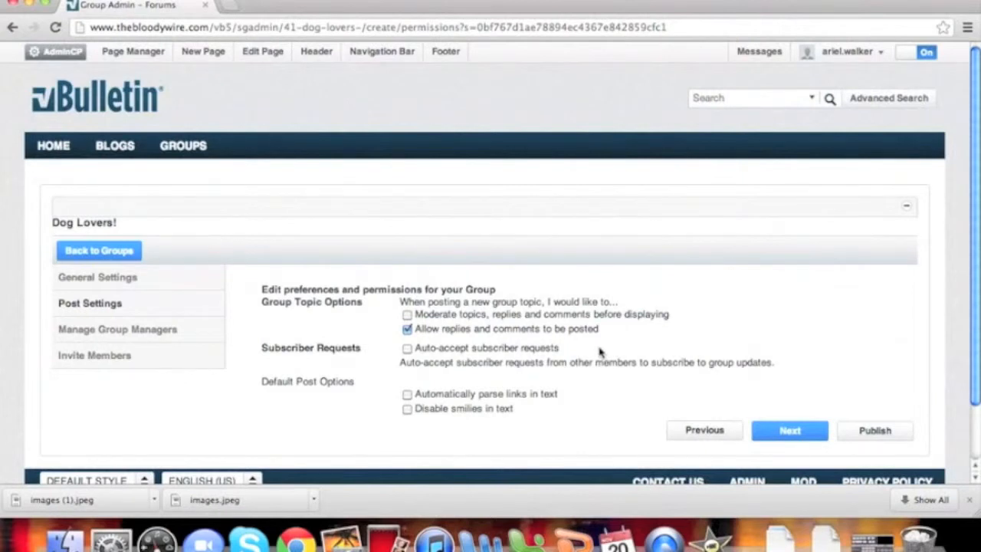
pyautogui.moveTo(781, 380)
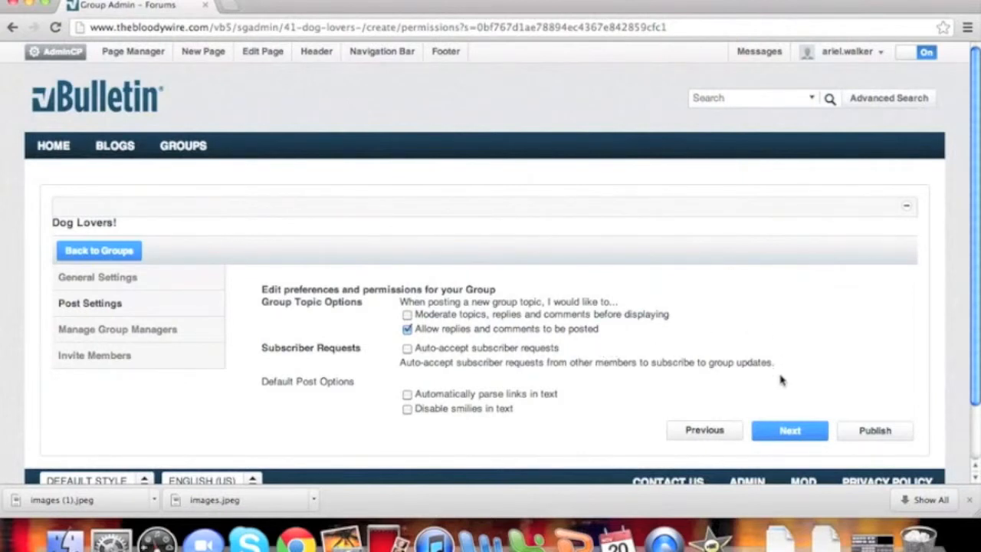
pyautogui.moveTo(763, 392)
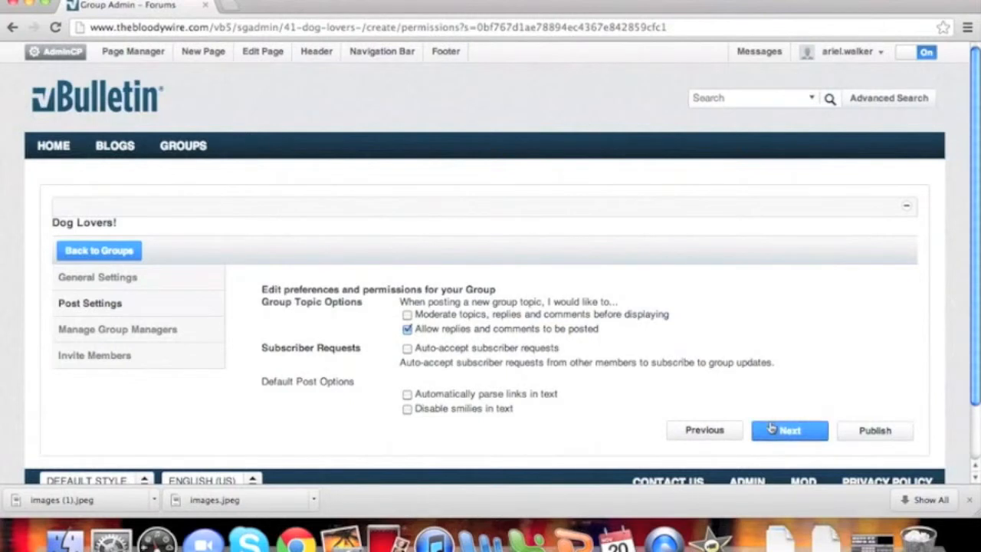
# Keep replies and comments allowed in post settings and continue.
pyautogui.click(789, 429)
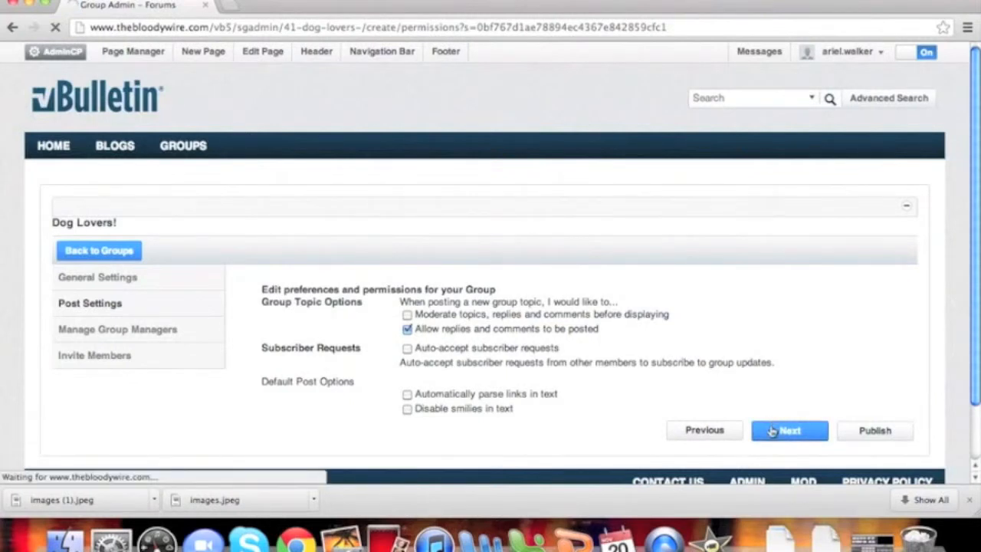
pyautogui.click(788, 429)
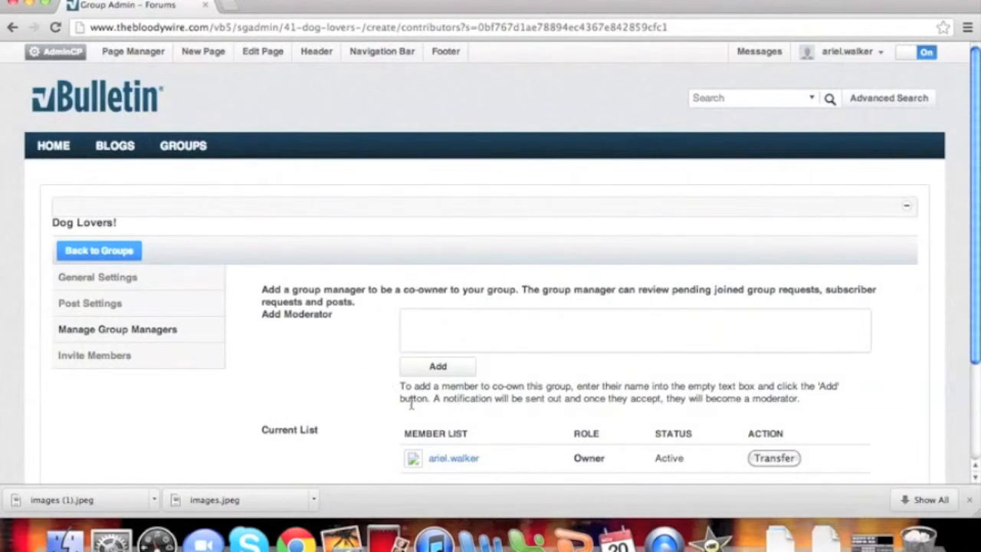
pyautogui.scroll(-3)
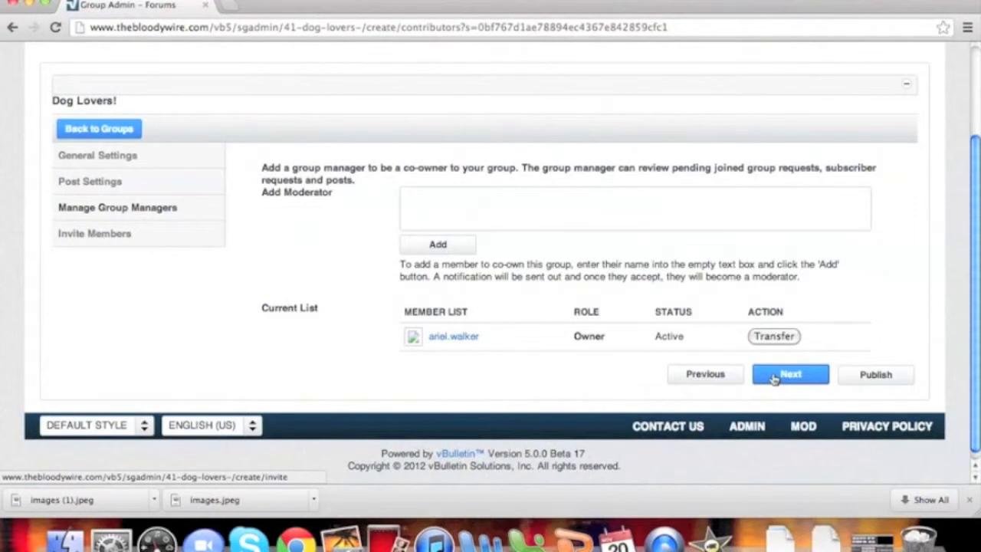
pyautogui.click(791, 374)
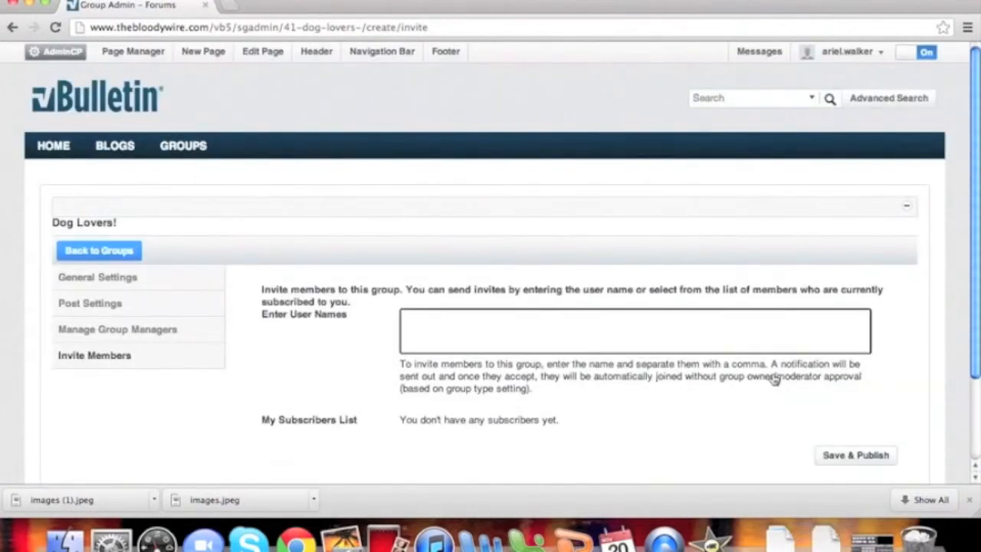
pyautogui.moveTo(244, 297)
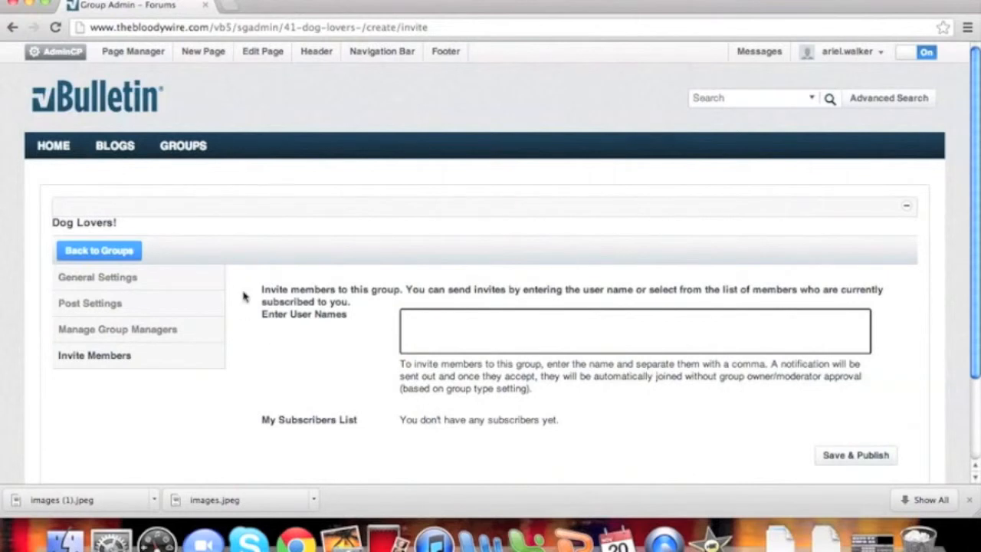
pyautogui.moveTo(259, 359)
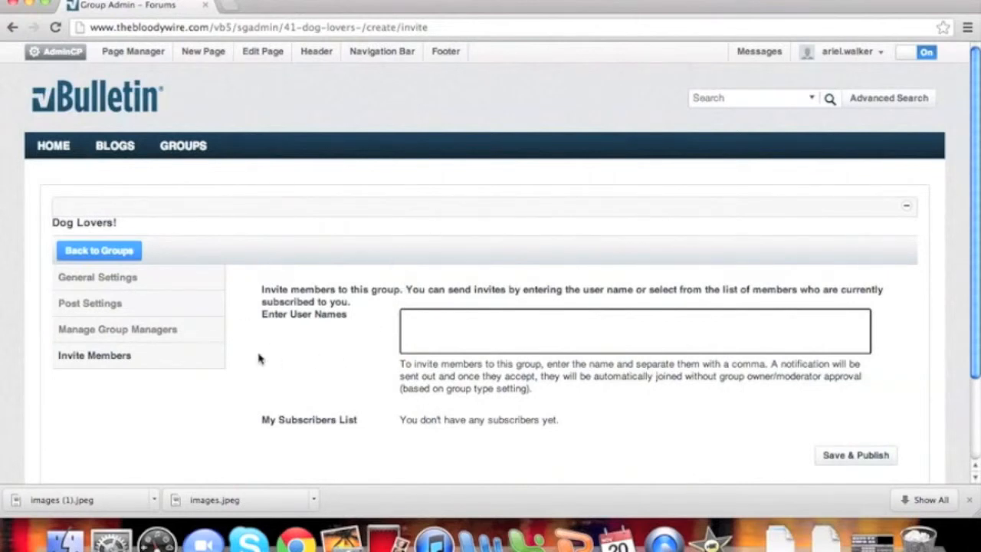
# Save and publish the Dog Lovers! group with no members invited.
pyautogui.scroll(-3)
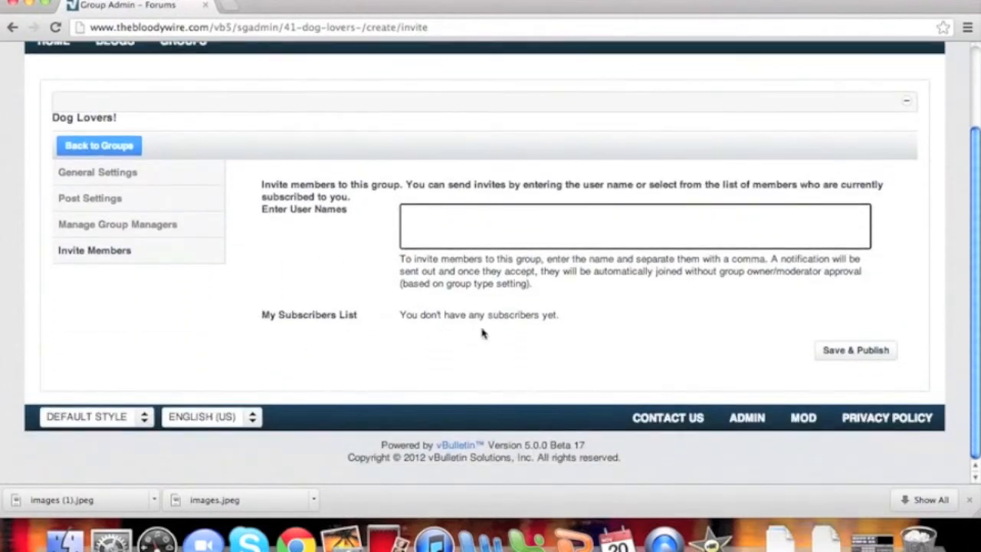
pyautogui.click(855, 349)
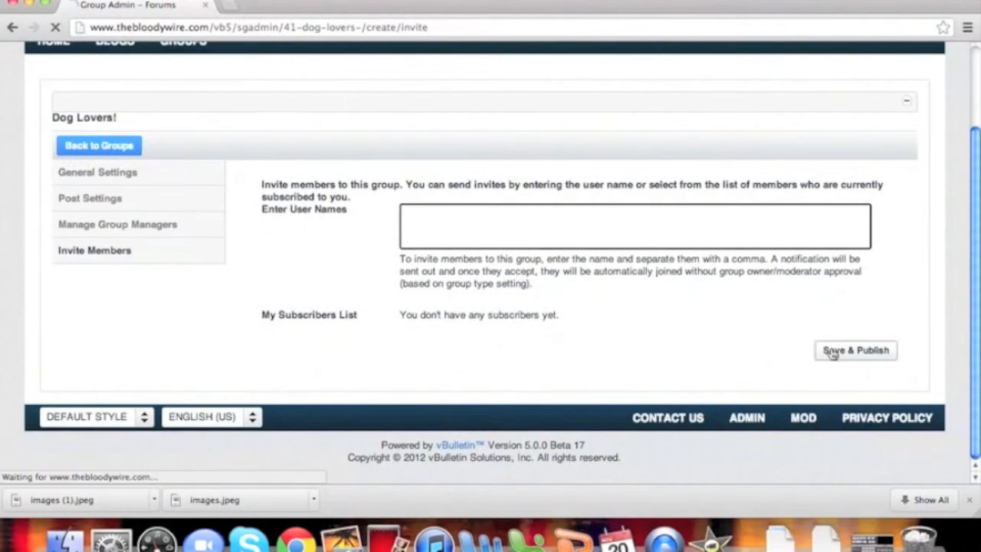
pyautogui.click(854, 350)
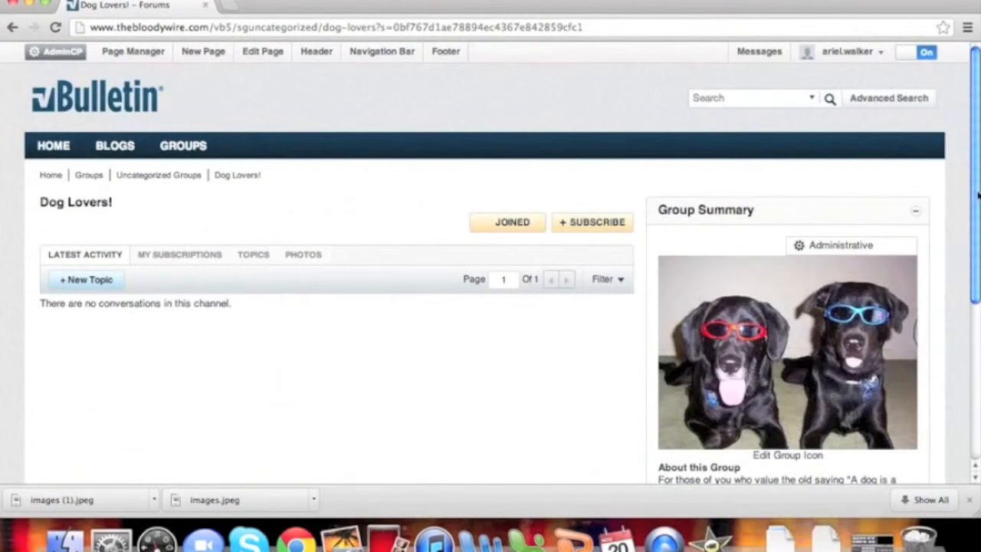
# Scroll the Dog Lovers! group page to review its summary, icon and Public type.
pyautogui.scroll(-3)
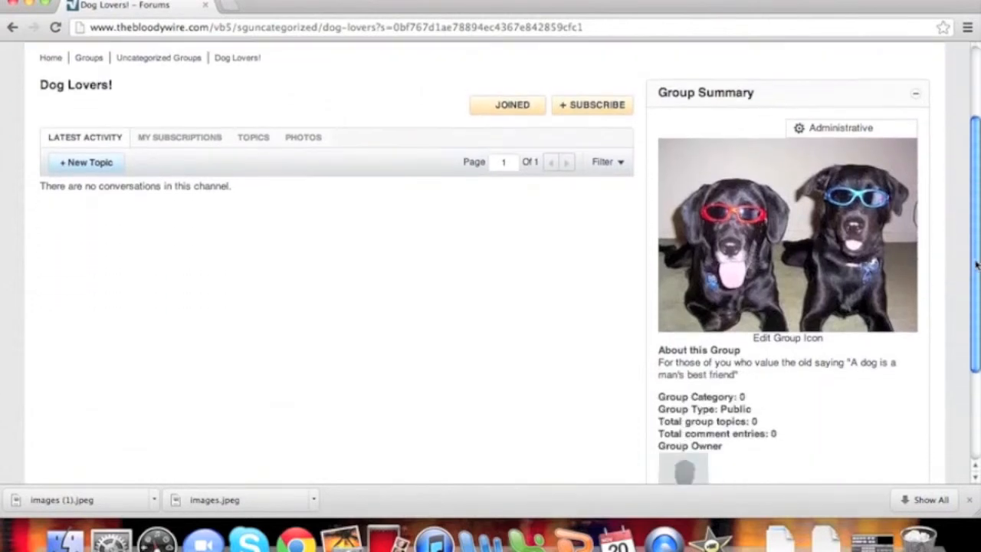
pyautogui.scroll(3)
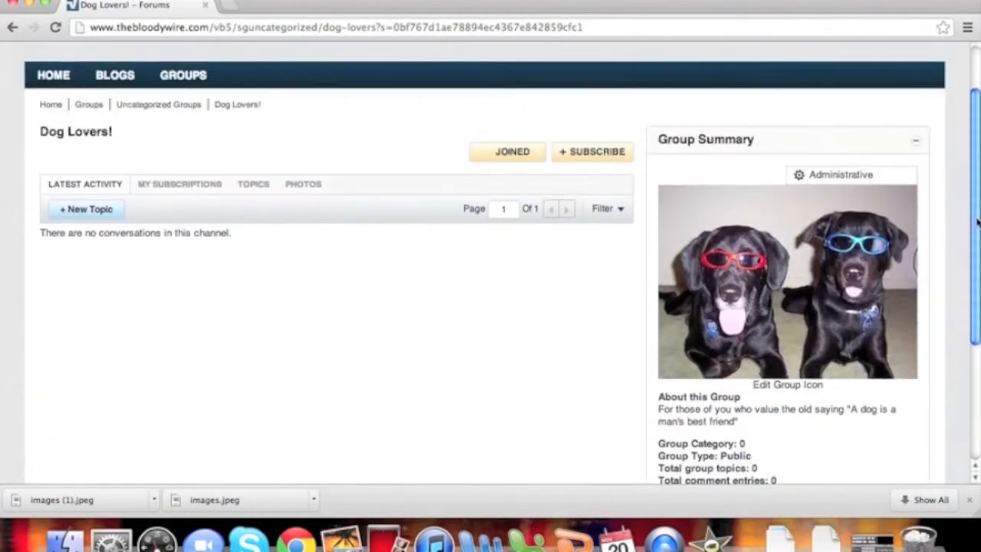
pyautogui.scroll(3)
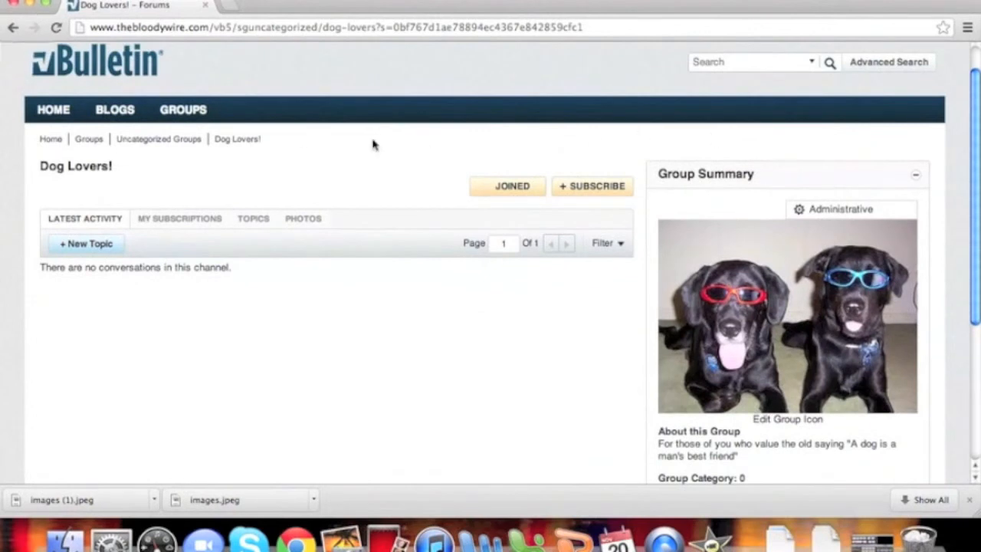